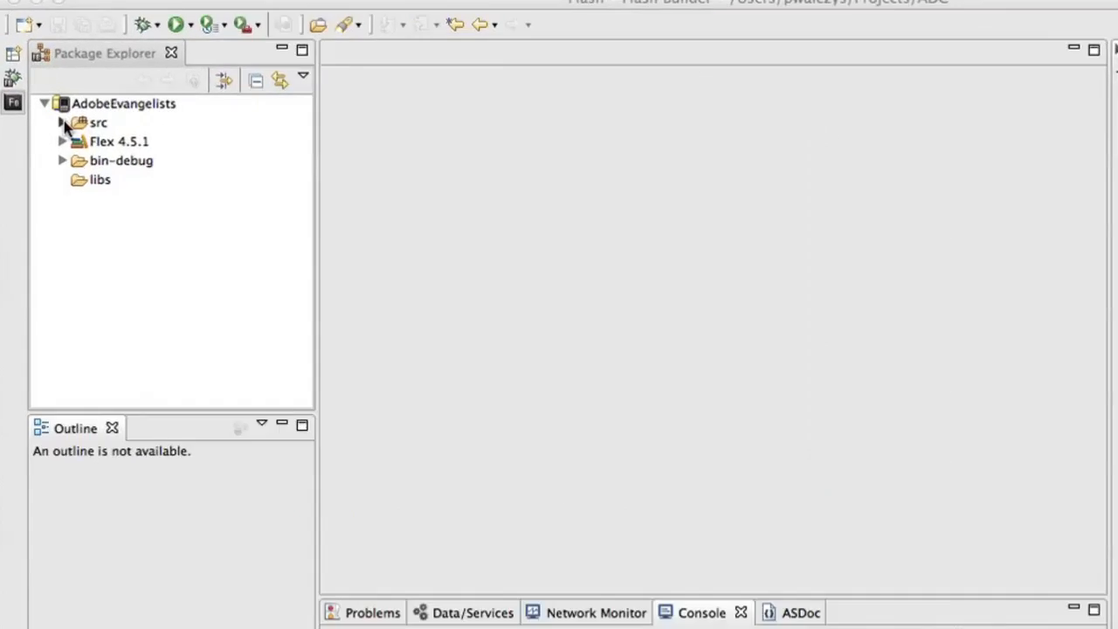
Expand src and components in Package Explorer and open EvangelistItemRenderer.as in the editor.
{"action": "left_click", "coordinate": [63, 122]}
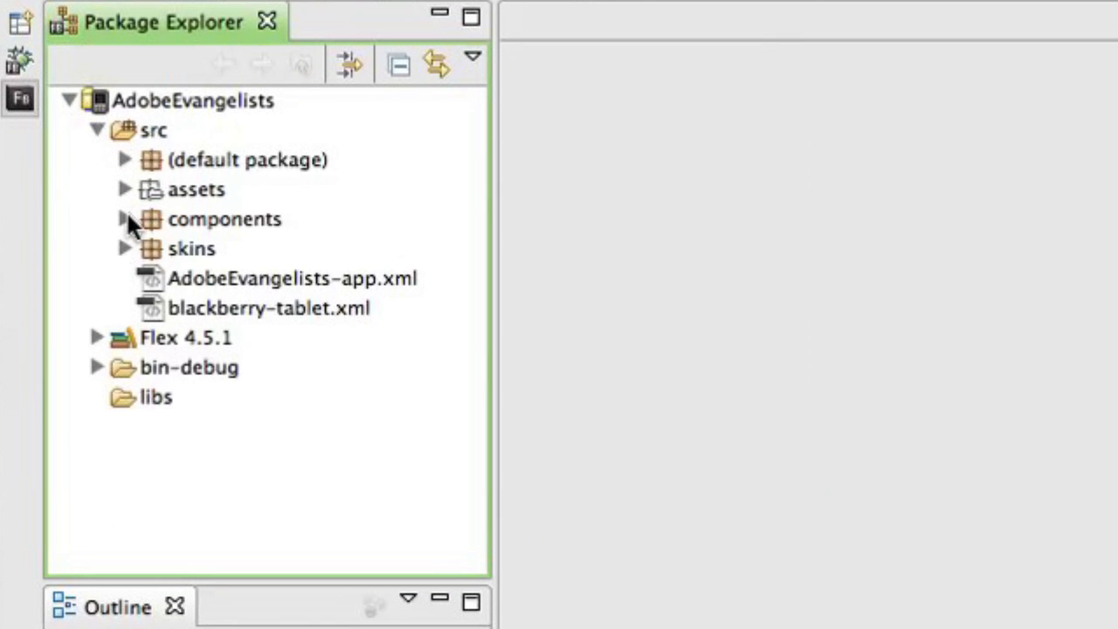
{"action": "left_click", "coordinate": [125, 218]}
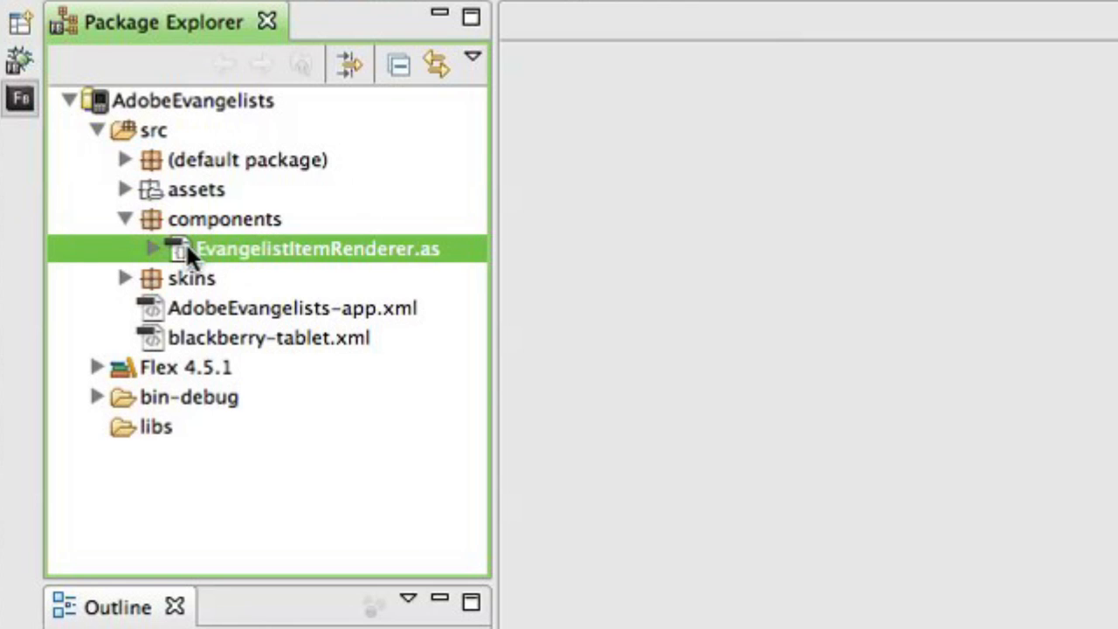
{"action": "double_click", "coordinate": [316, 249]}
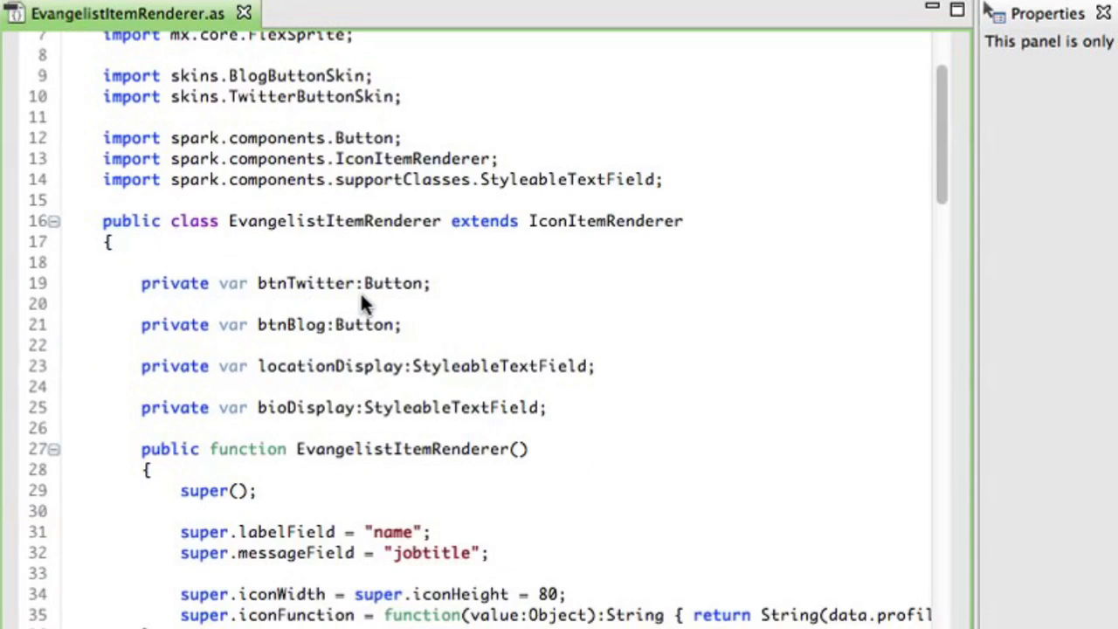
{"action": "mouse_move", "coordinate": [317, 265]}
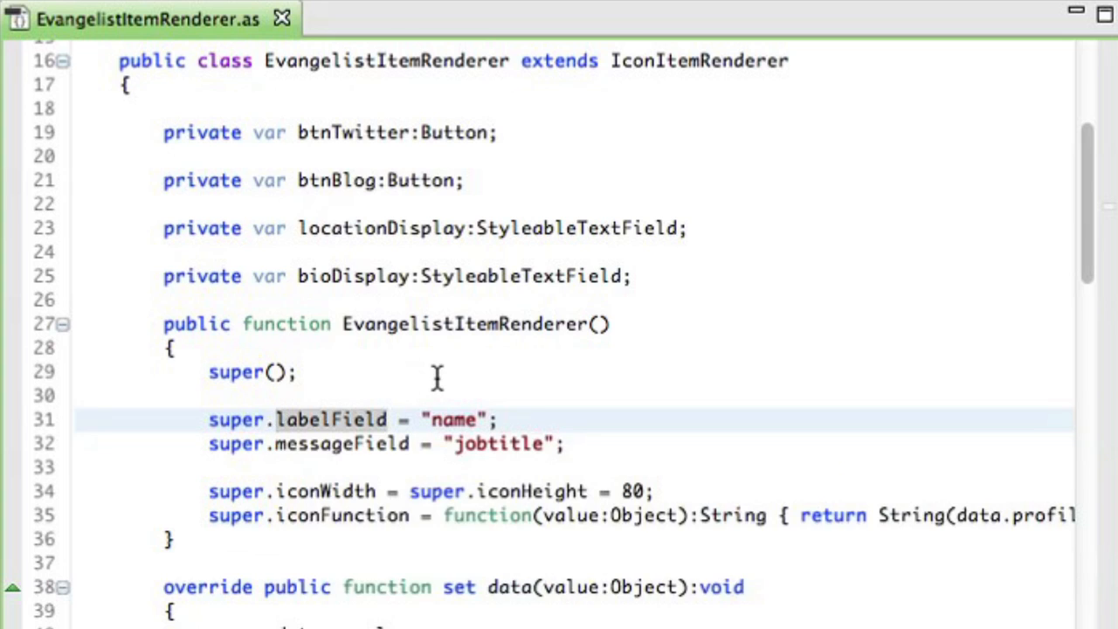
{"action": "left_click", "coordinate": [276, 419]}
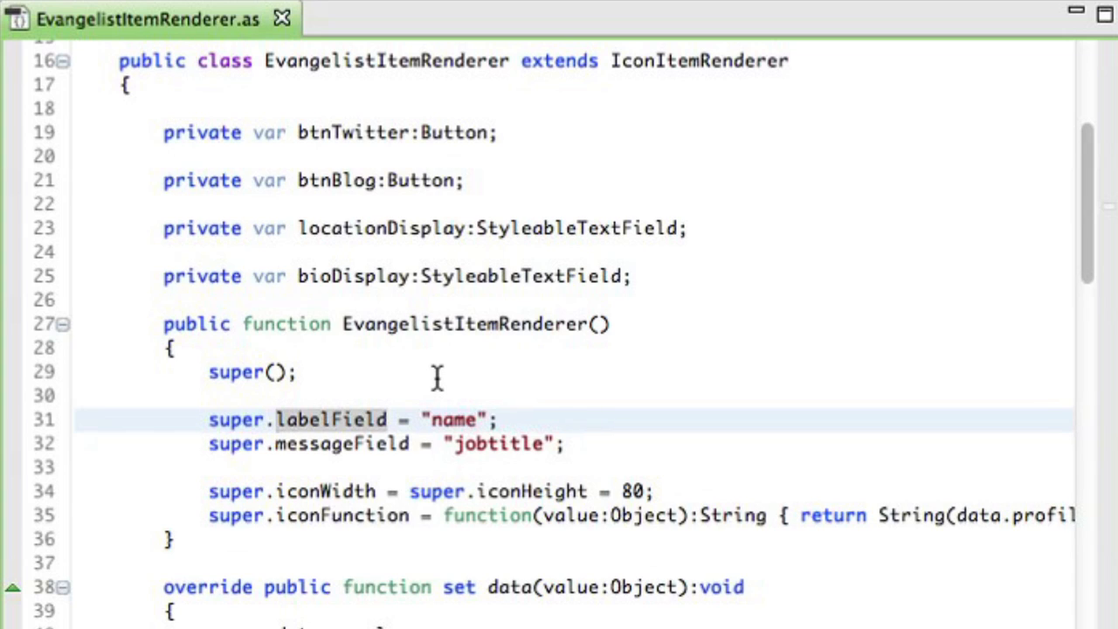
{"action": "mouse_move", "coordinate": [541, 212]}
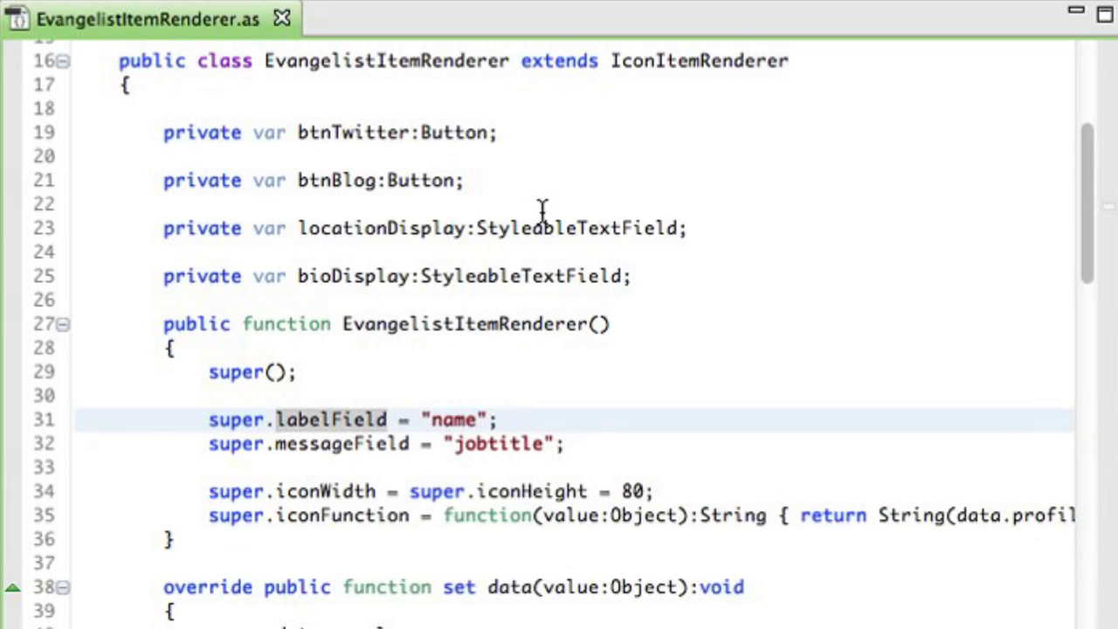
{"action": "scroll", "scroll_direction": "down", "scroll_amount": 3}
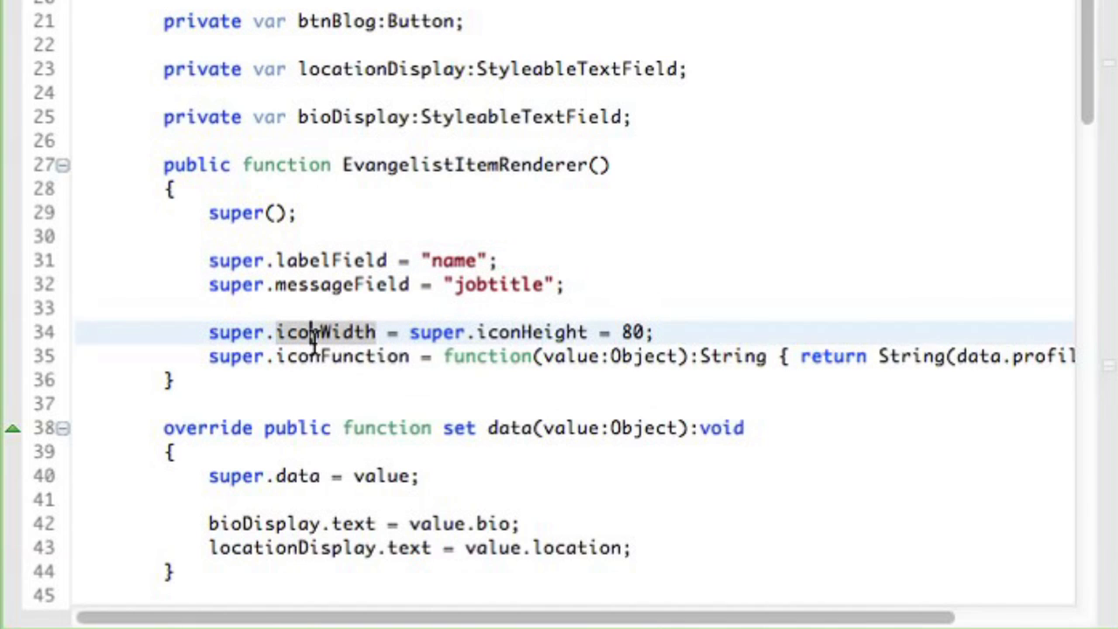
{"action": "mouse_move", "coordinate": [324, 332]}
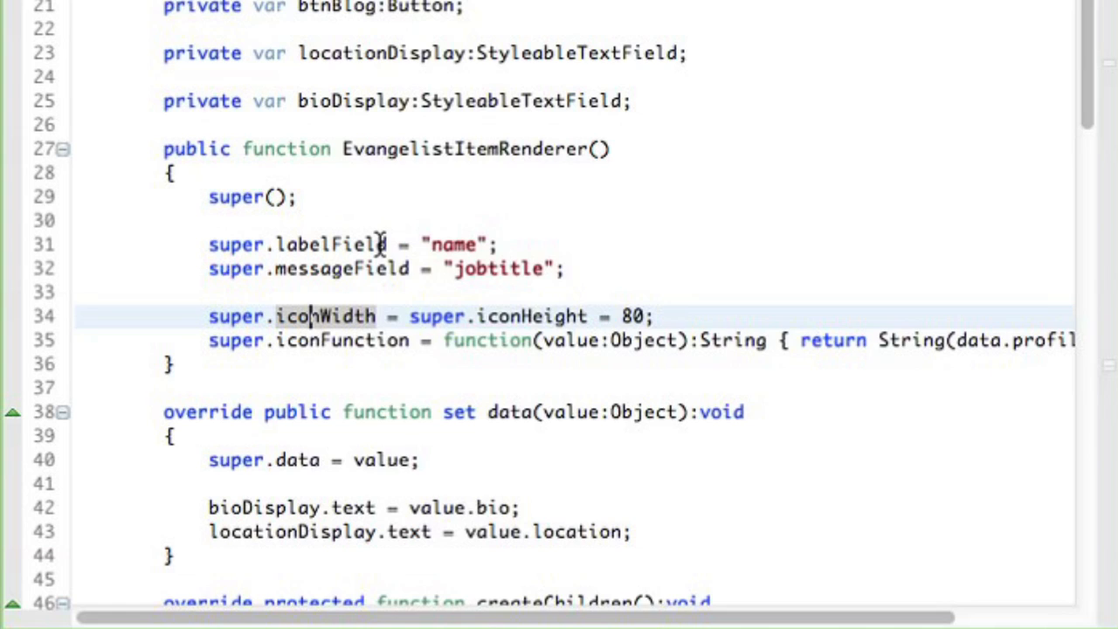
{"action": "scroll", "scroll_direction": "down", "scroll_amount": 3}
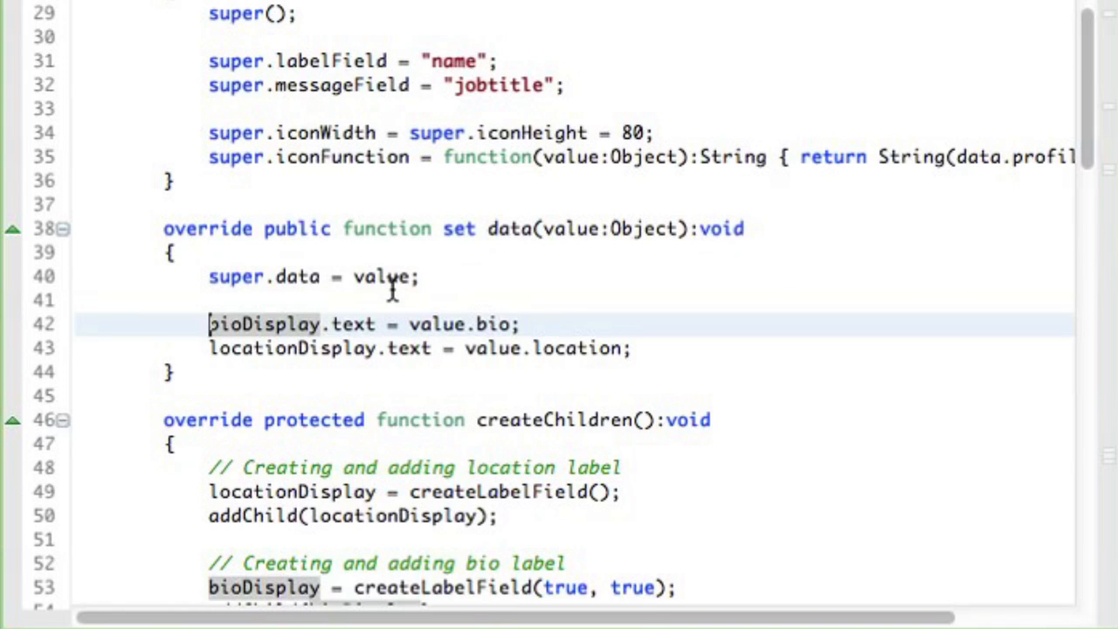
{"action": "mouse_move", "coordinate": [362, 330]}
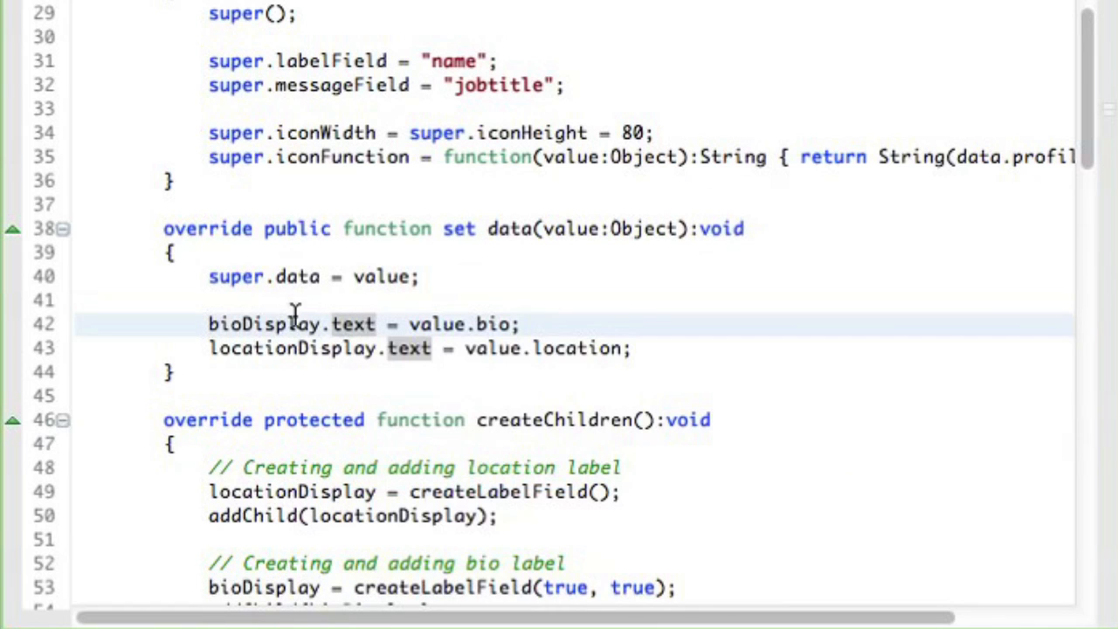
{"action": "mouse_move", "coordinate": [284, 348]}
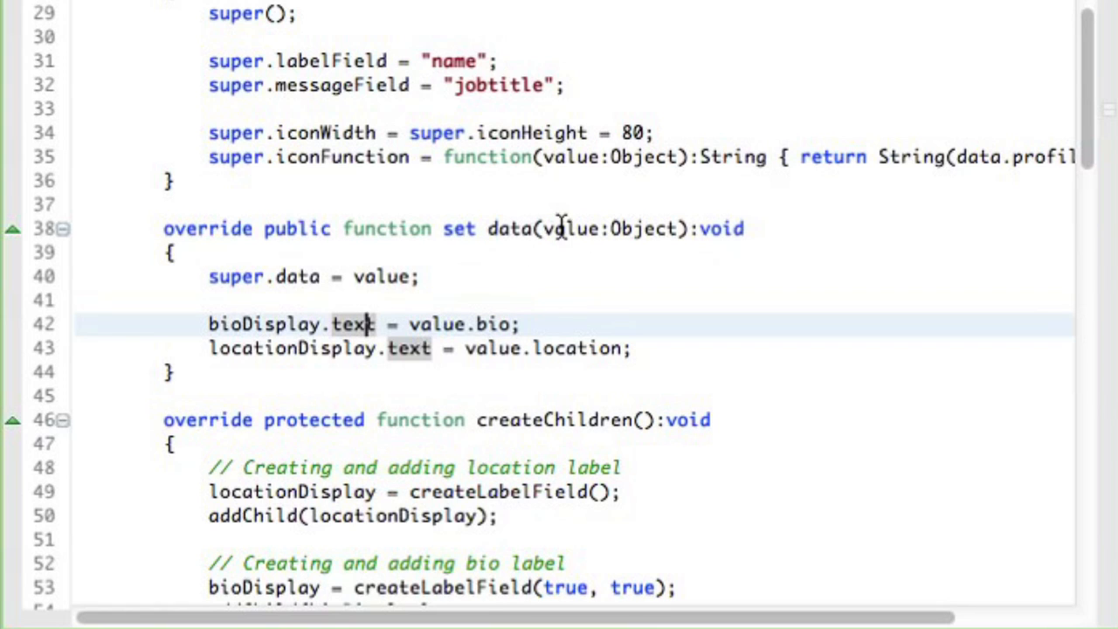
{"action": "scroll", "scroll_direction": "down", "scroll_amount": 3}
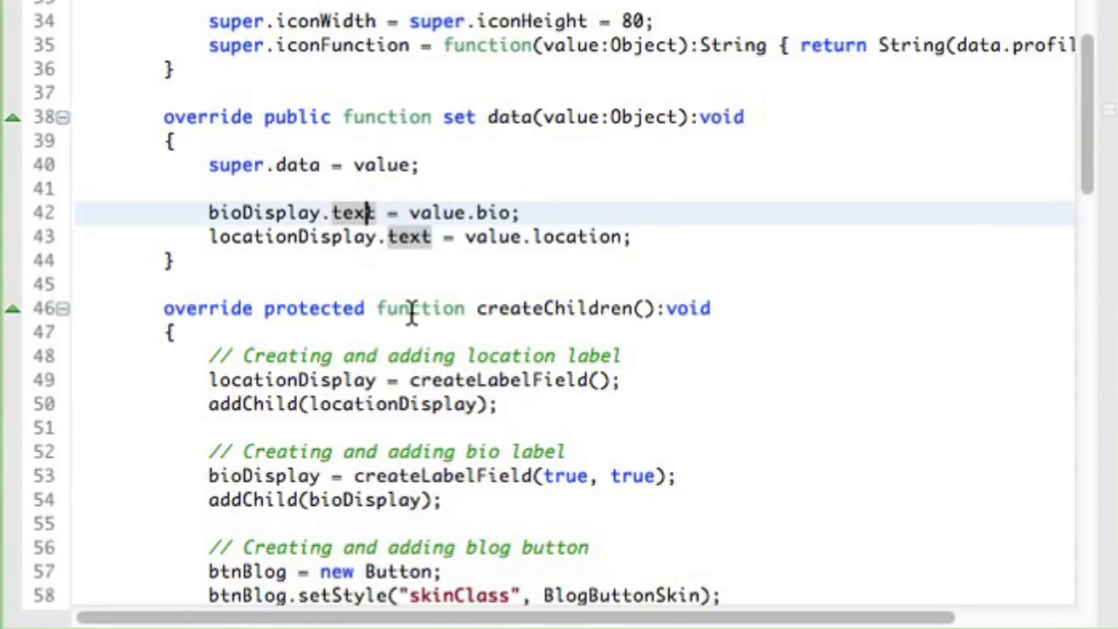
{"action": "scroll", "scroll_direction": "down", "scroll_amount": 3}
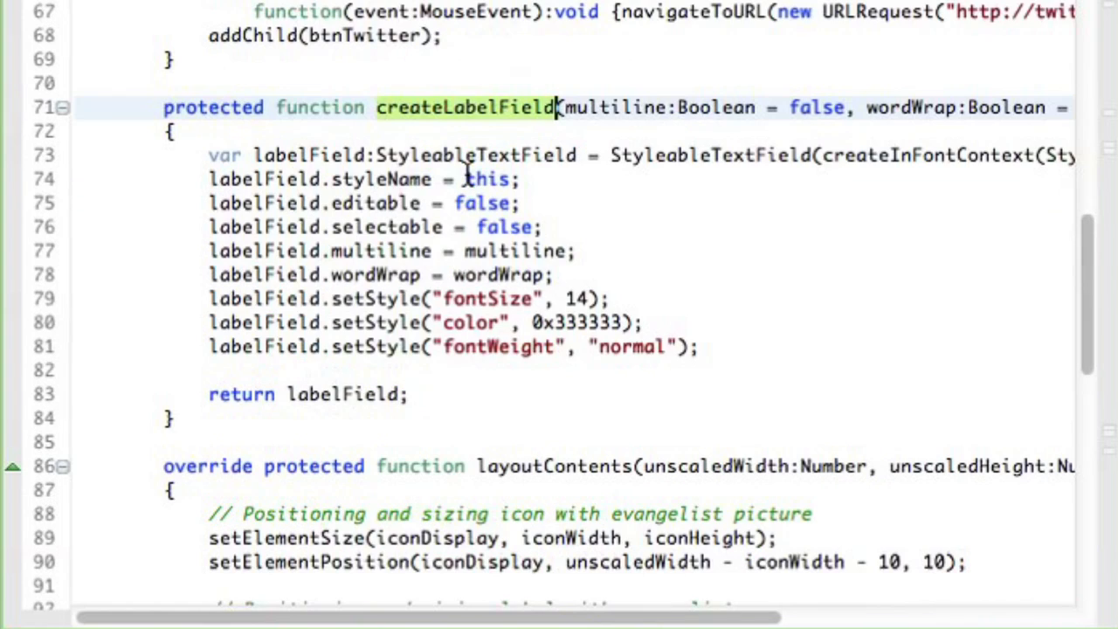
{"action": "scroll", "scroll_direction": "right", "scroll_amount": 3}
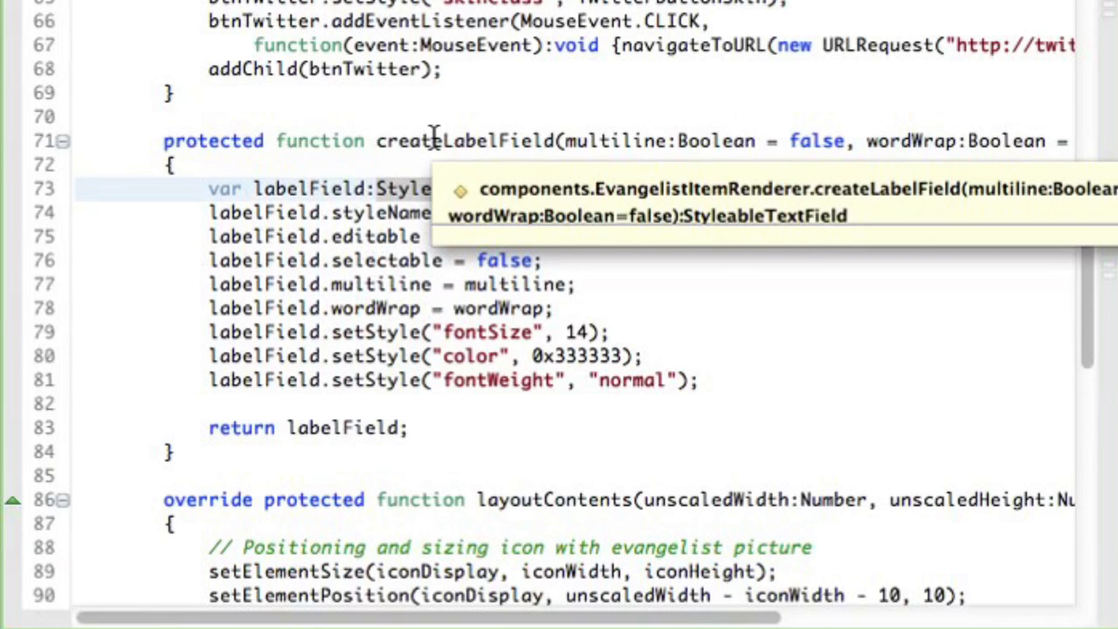
{"action": "scroll", "scroll_direction": "up", "scroll_amount": 3}
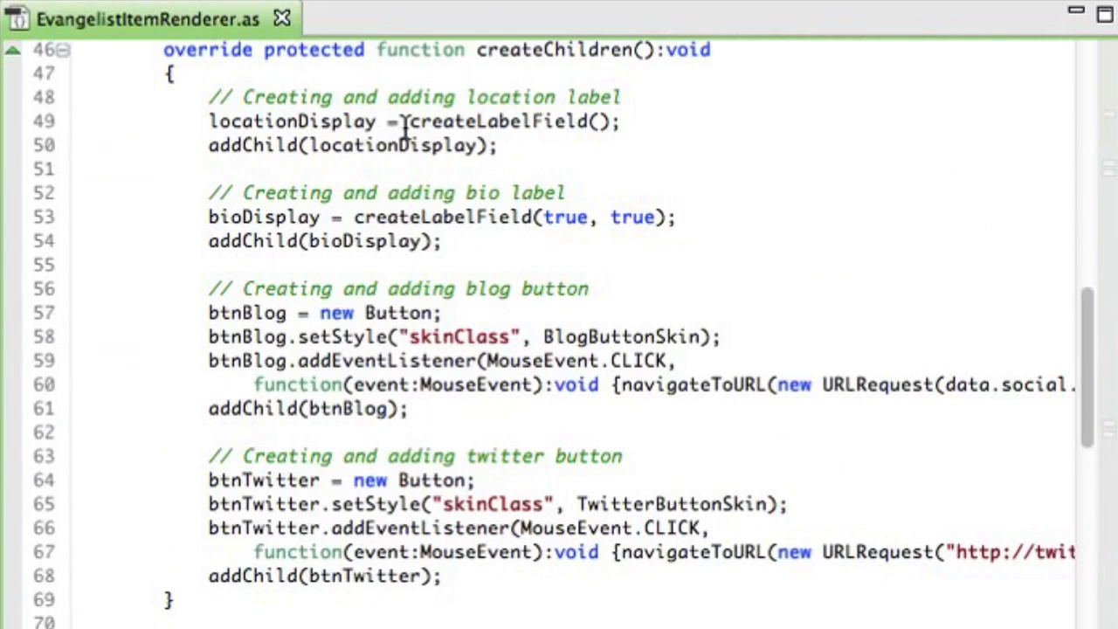
{"action": "left_click", "coordinate": [401, 122]}
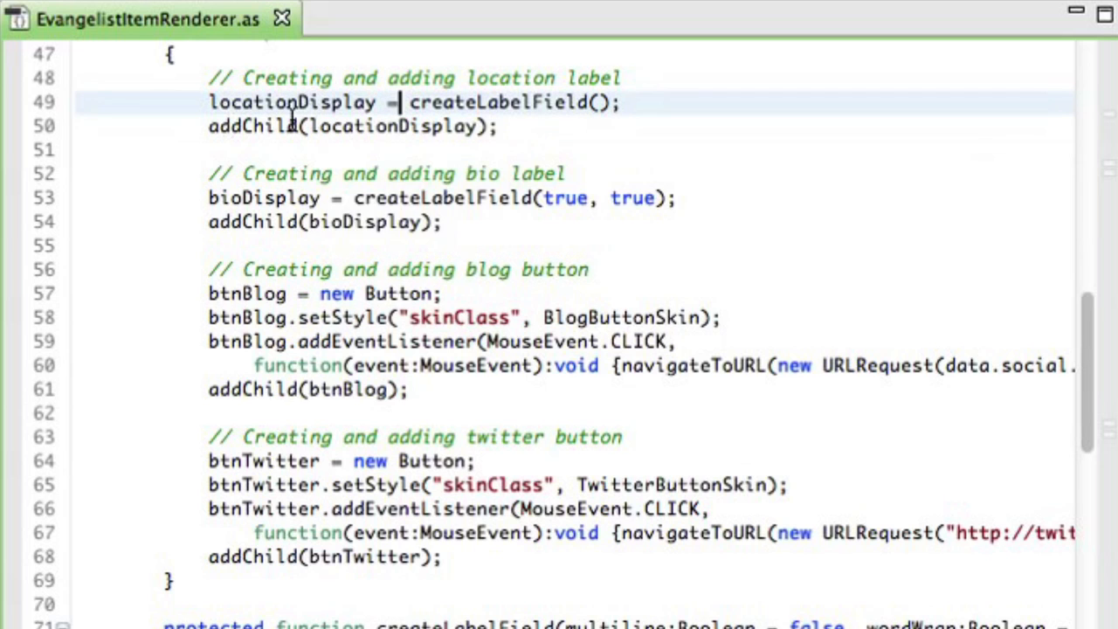
{"action": "mouse_move", "coordinate": [249, 221]}
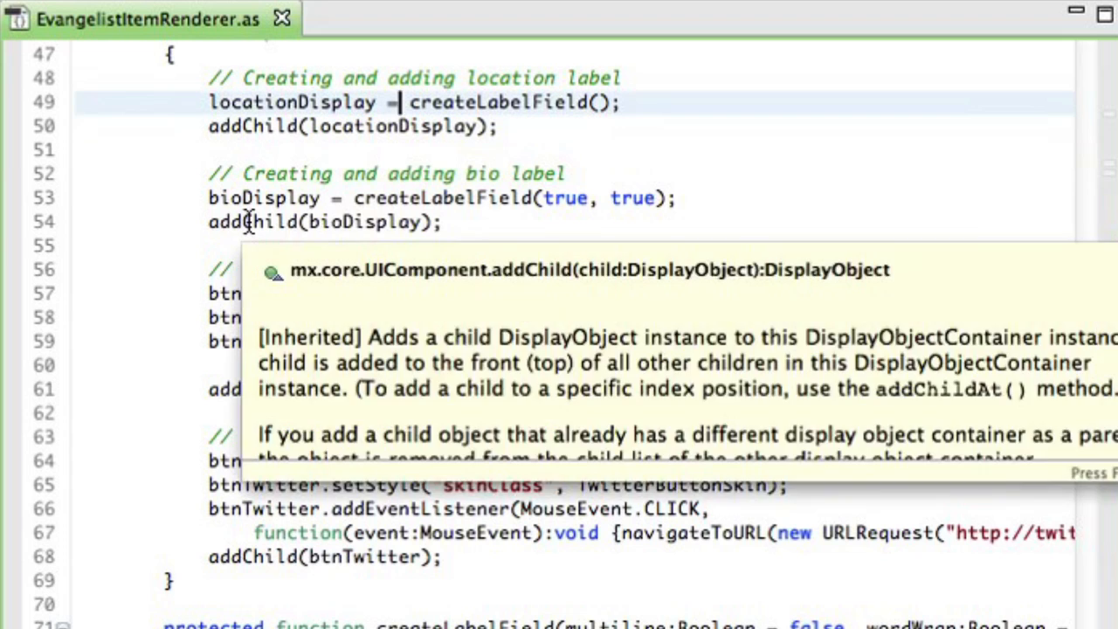
{"action": "scroll", "scroll_direction": "down", "scroll_amount": 3}
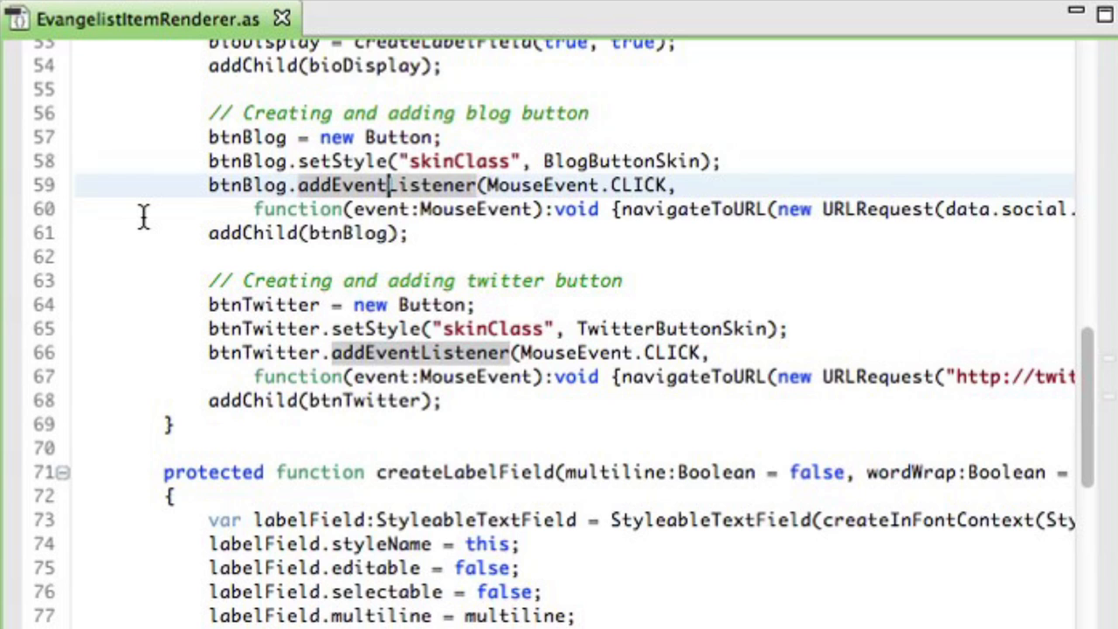
{"action": "scroll", "scroll_direction": "down", "scroll_amount": 3}
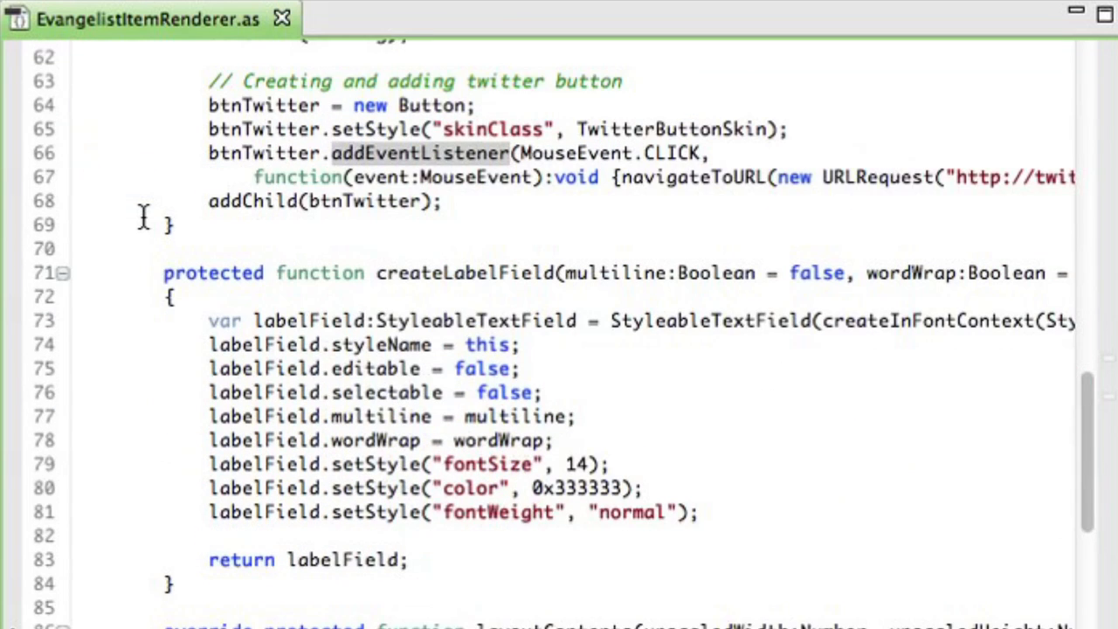
{"action": "scroll", "scroll_direction": "down", "scroll_amount": 3}
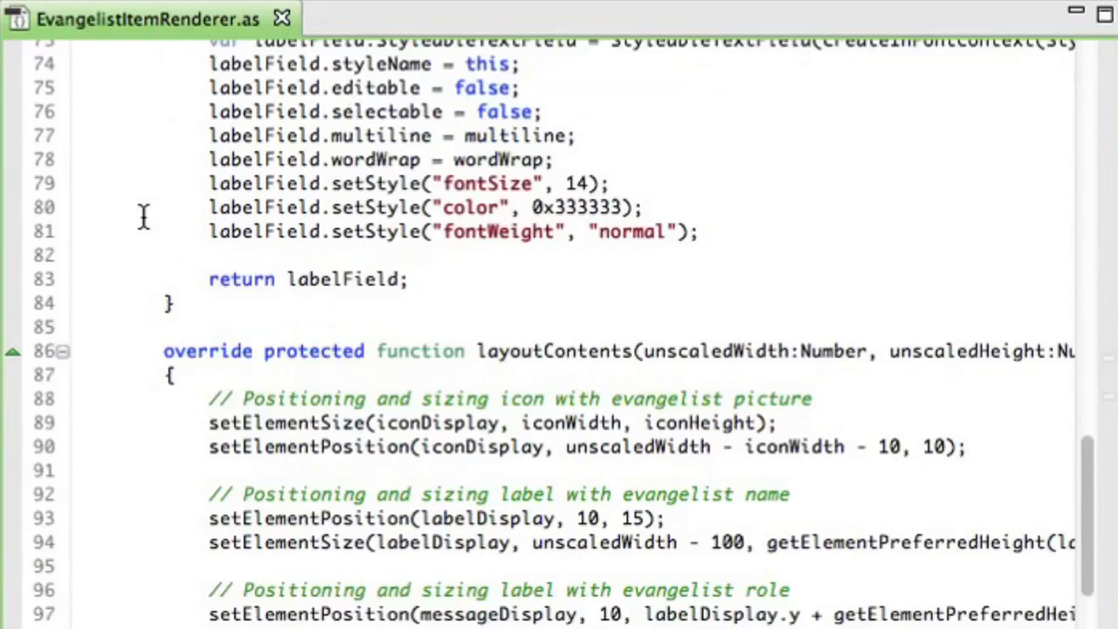
{"action": "scroll", "scroll_direction": "down", "scroll_amount": 3}
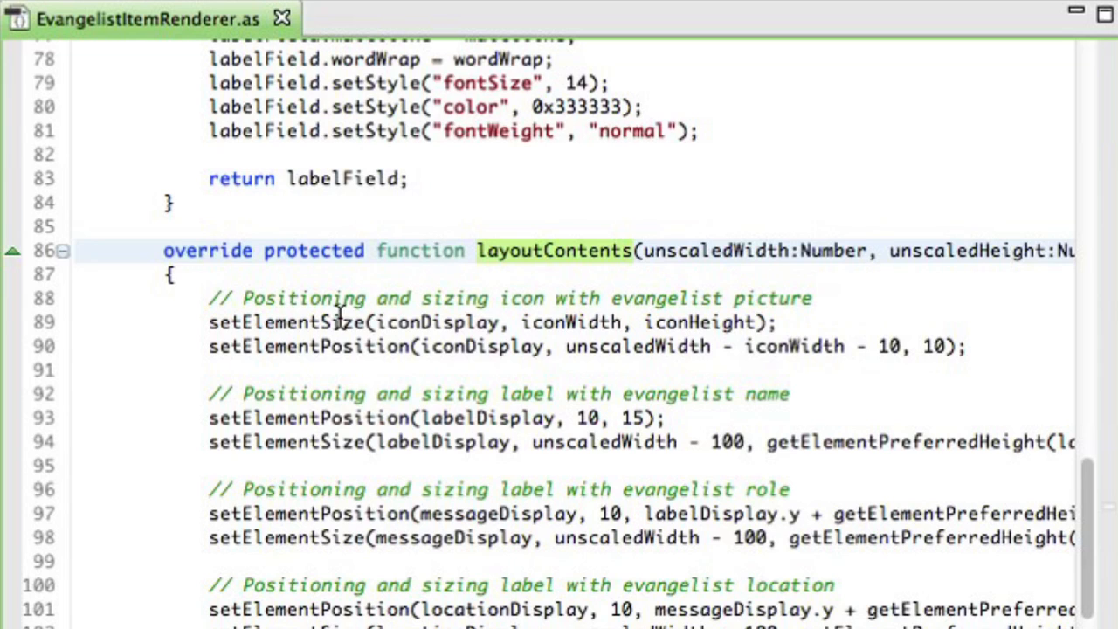
{"action": "scroll", "scroll_direction": "down", "scroll_amount": 3}
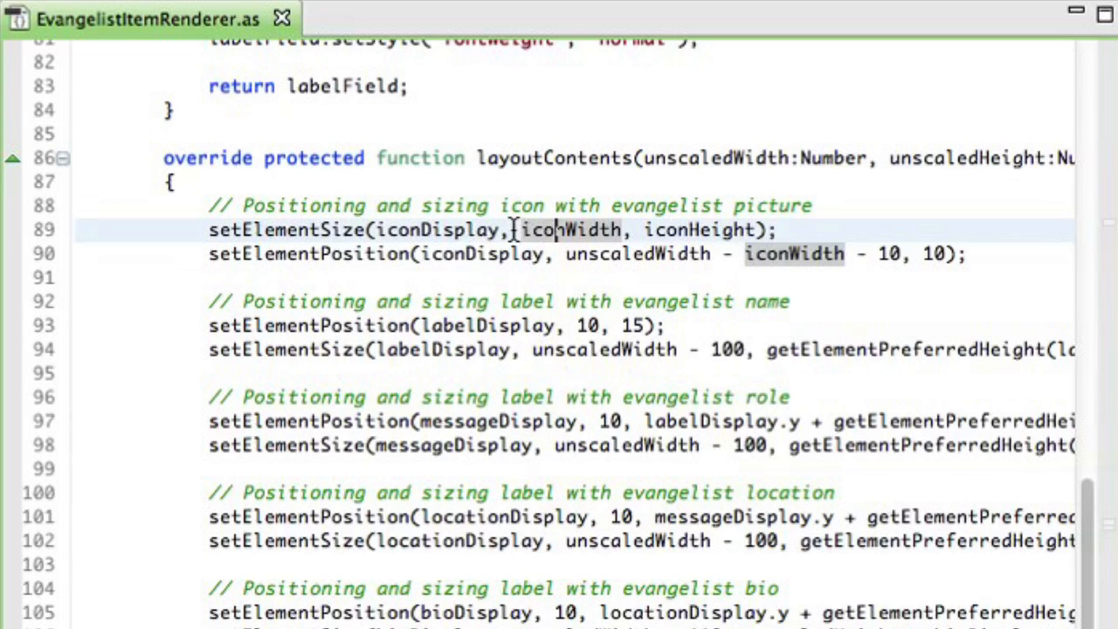
{"action": "scroll", "scroll_direction": "up", "scroll_amount": 3}
{"action": "type", "text": "0"}
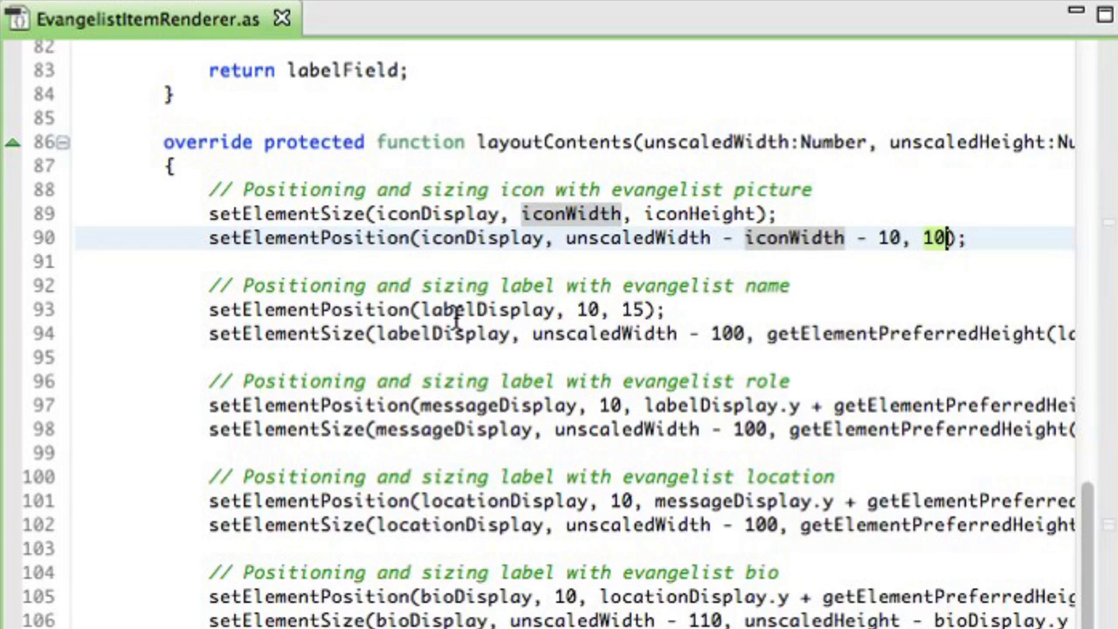
{"action": "mouse_move", "coordinate": [336, 309]}
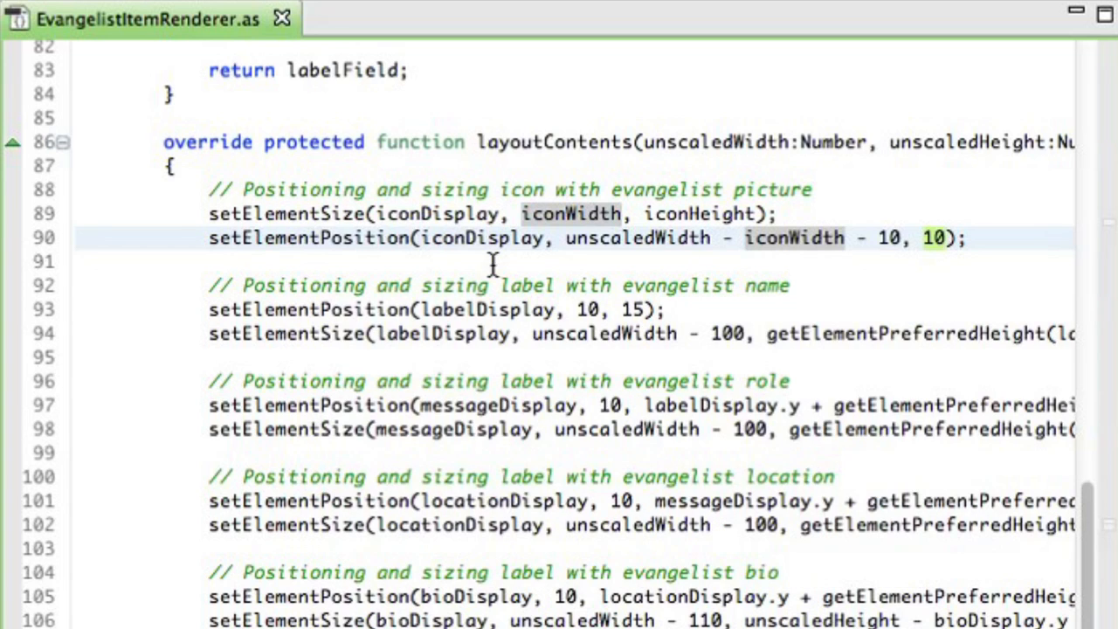
{"action": "mouse_move", "coordinate": [472, 309]}
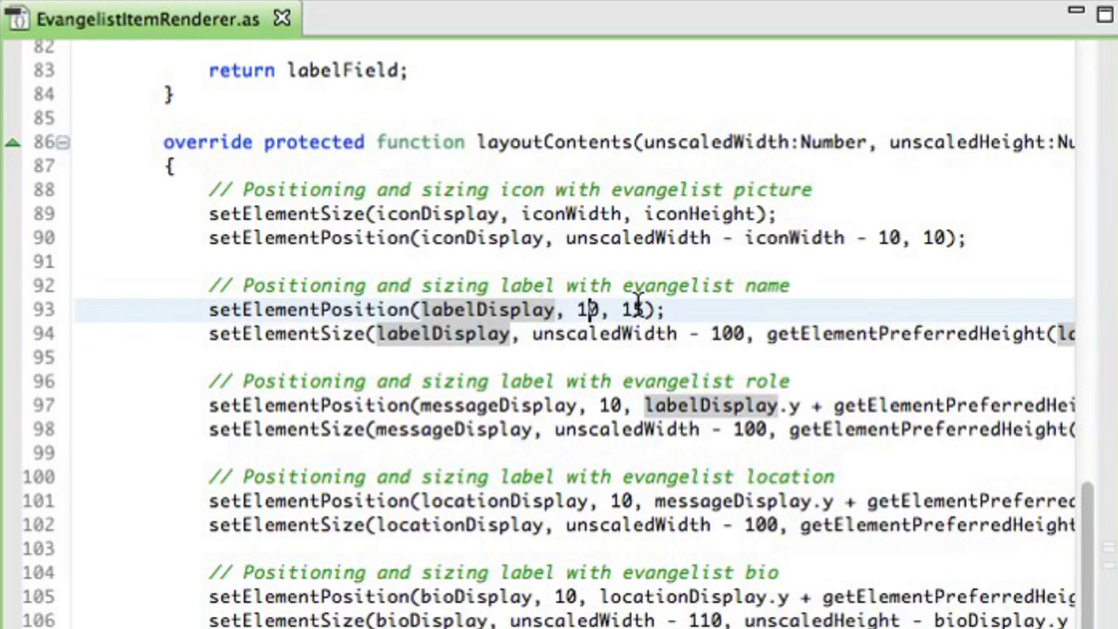
{"action": "scroll", "scroll_direction": "up", "scroll_amount": 3}
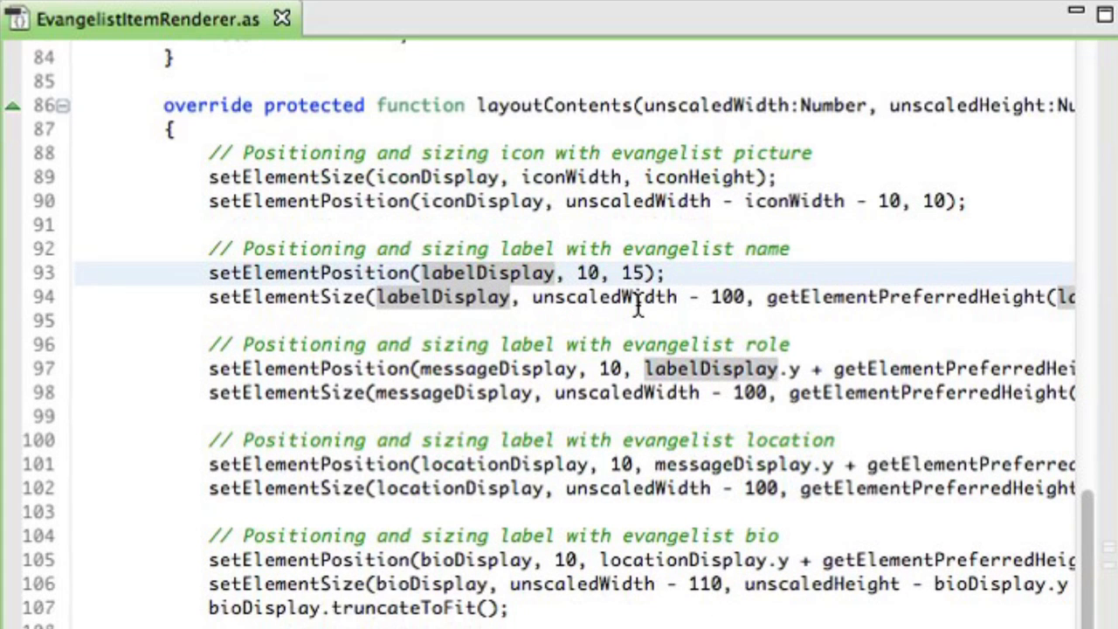
{"action": "scroll", "scroll_direction": "down", "scroll_amount": 3}
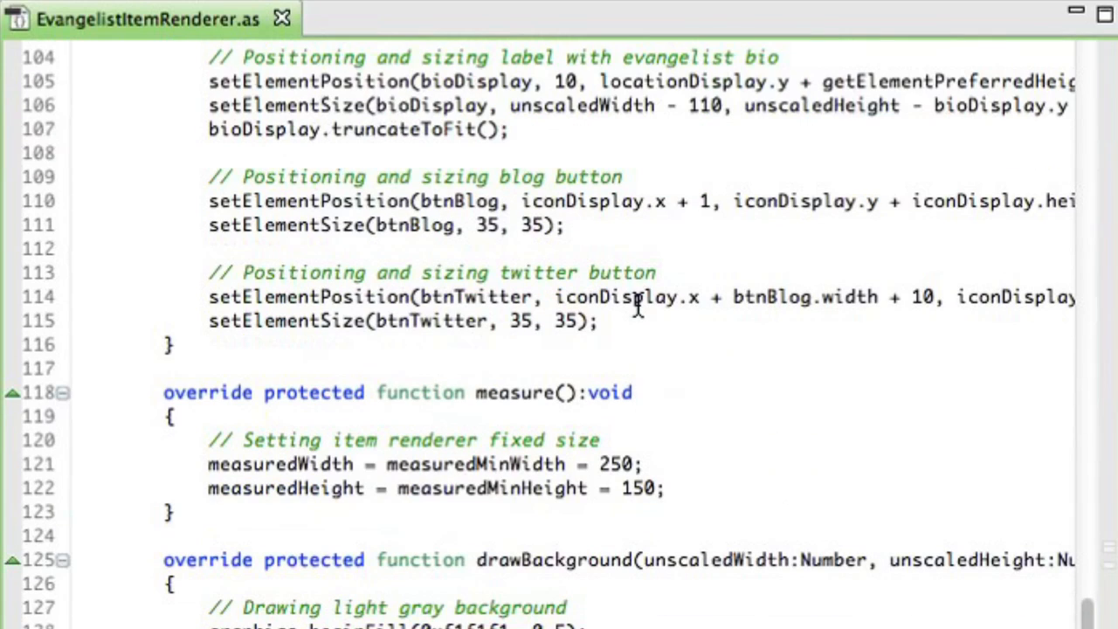
{"action": "left_click", "coordinate": [175, 415]}
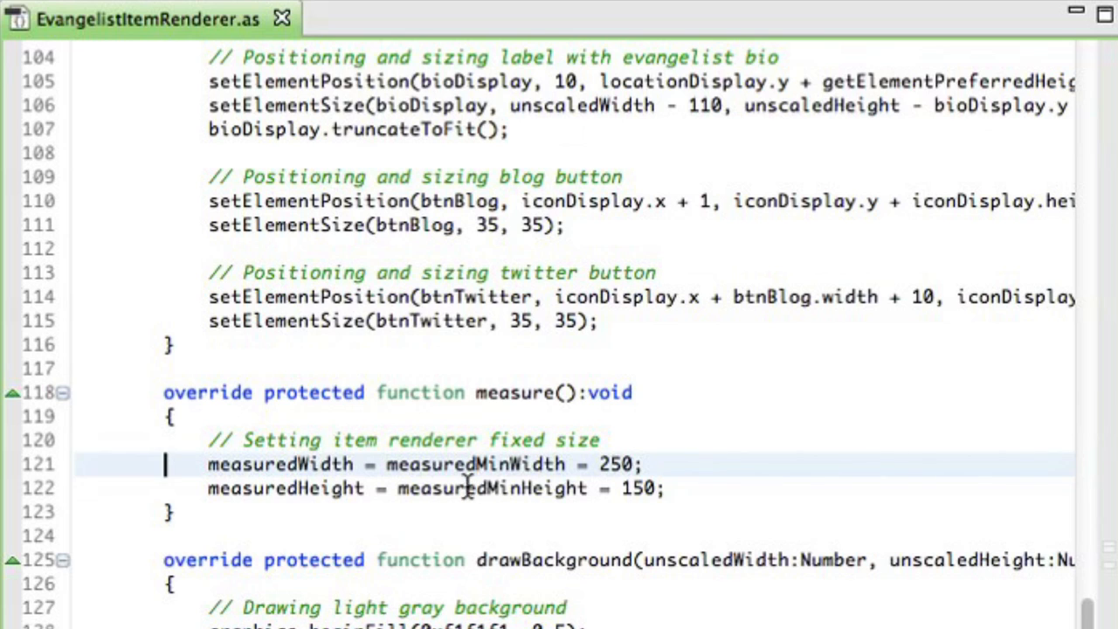
{"action": "scroll", "scroll_direction": "down", "scroll_amount": 3}
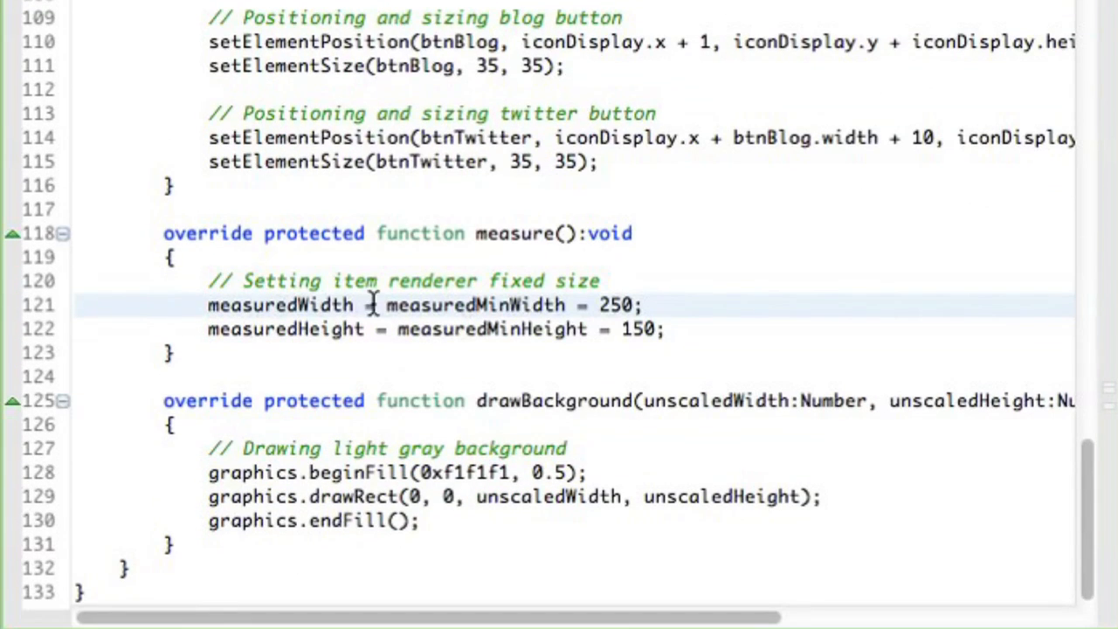
{"action": "mouse_move", "coordinate": [428, 304]}
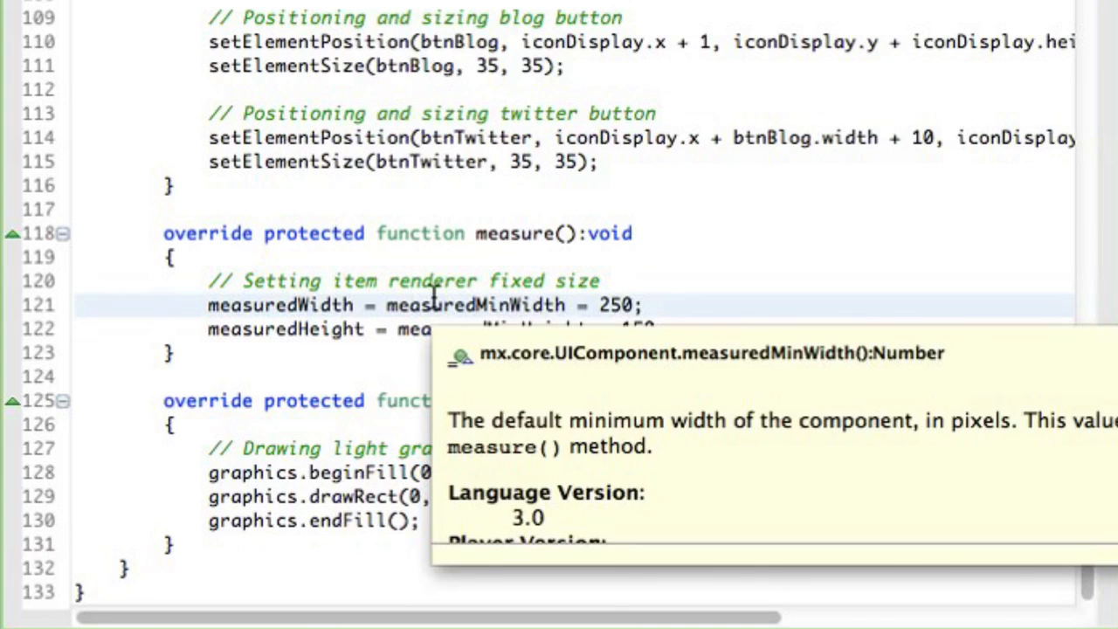